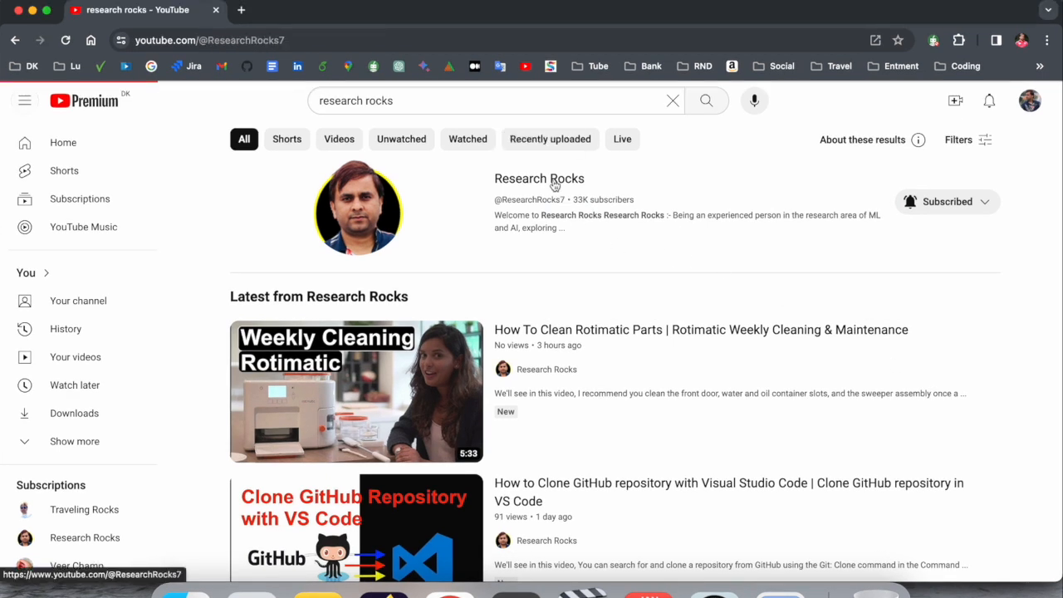
# - Start loading the Jira RR board from the bookmark in a new tab
pyautogui.click(538, 177)
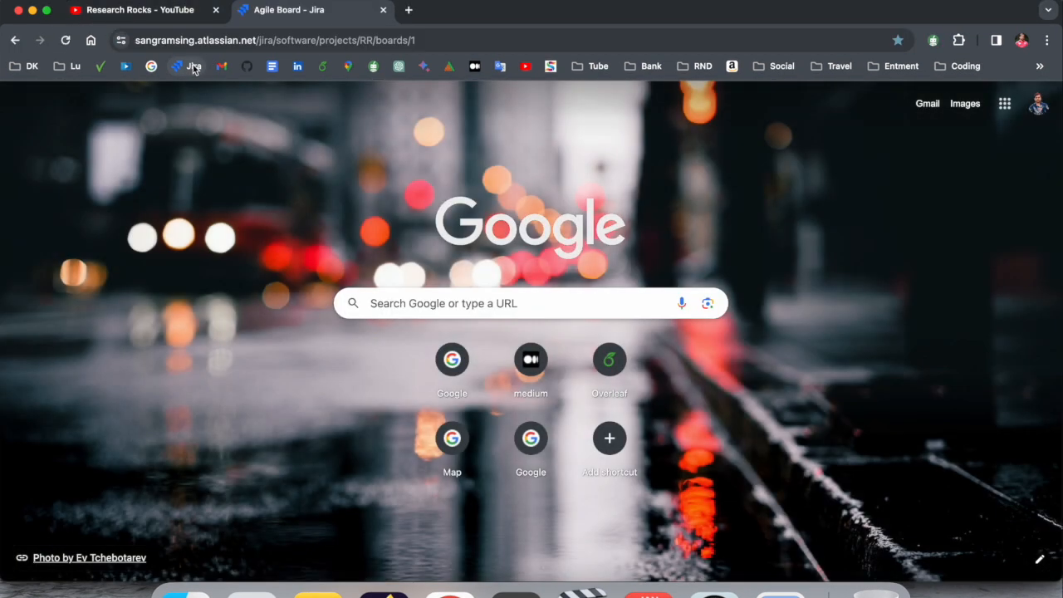
# - Load the Research Rocks RR board and show the recent projects list
pyautogui.click(312, 15)
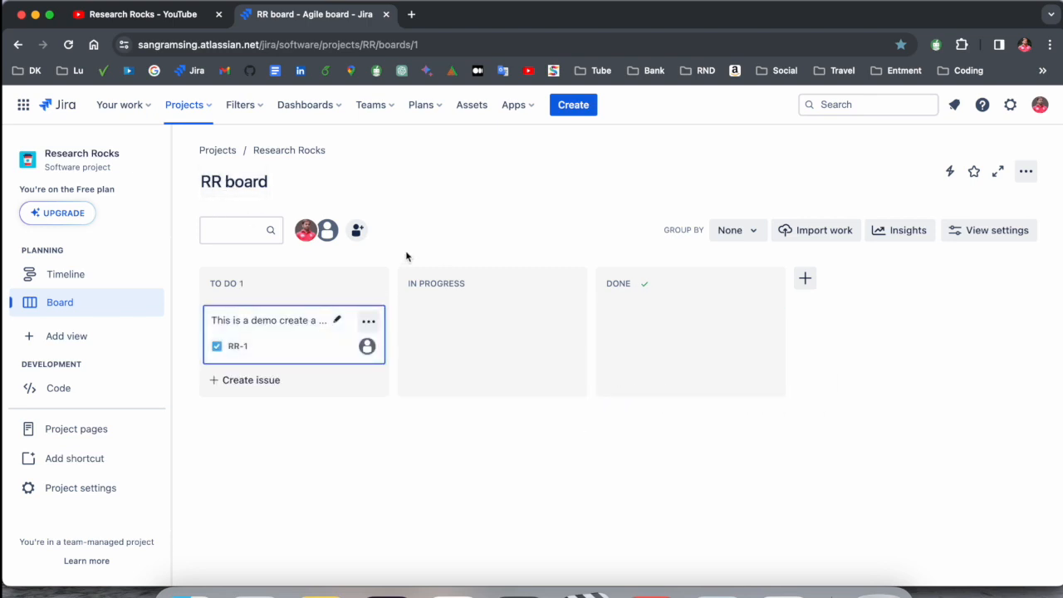
pyautogui.moveTo(429, 191)
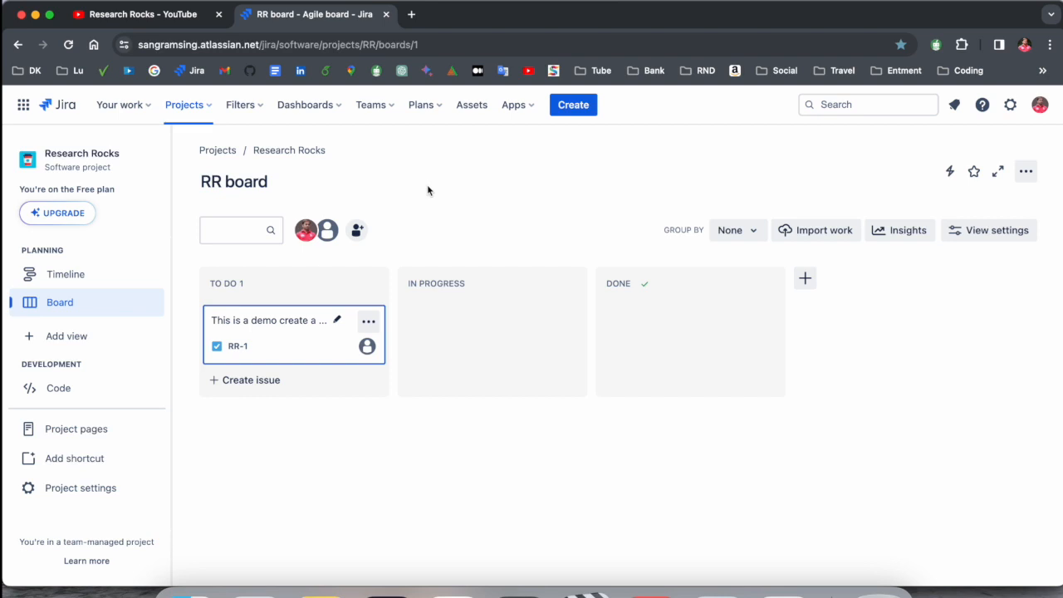
pyautogui.moveTo(219, 206)
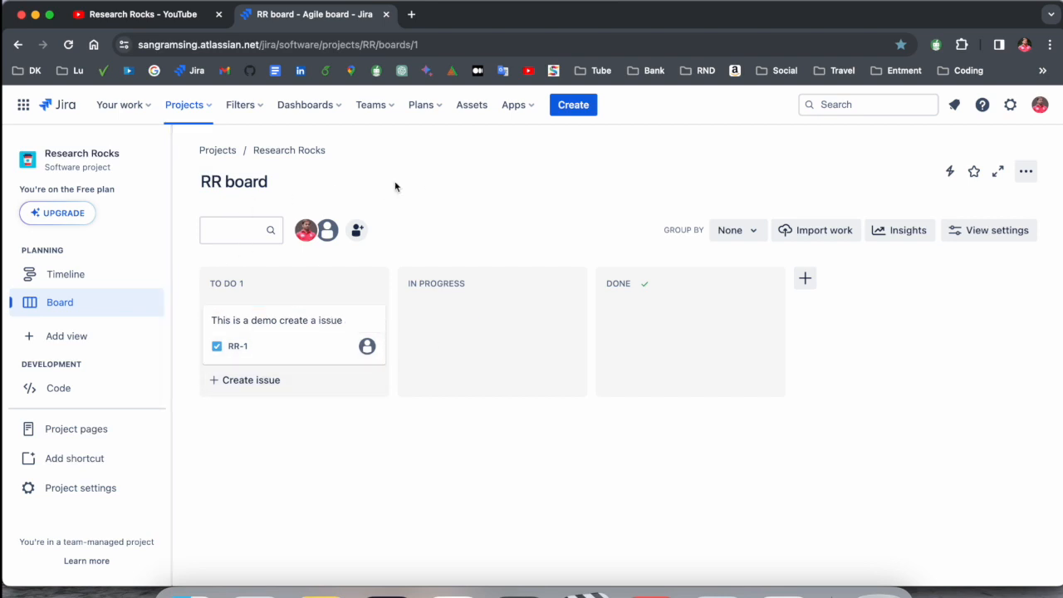
pyautogui.click(184, 105)
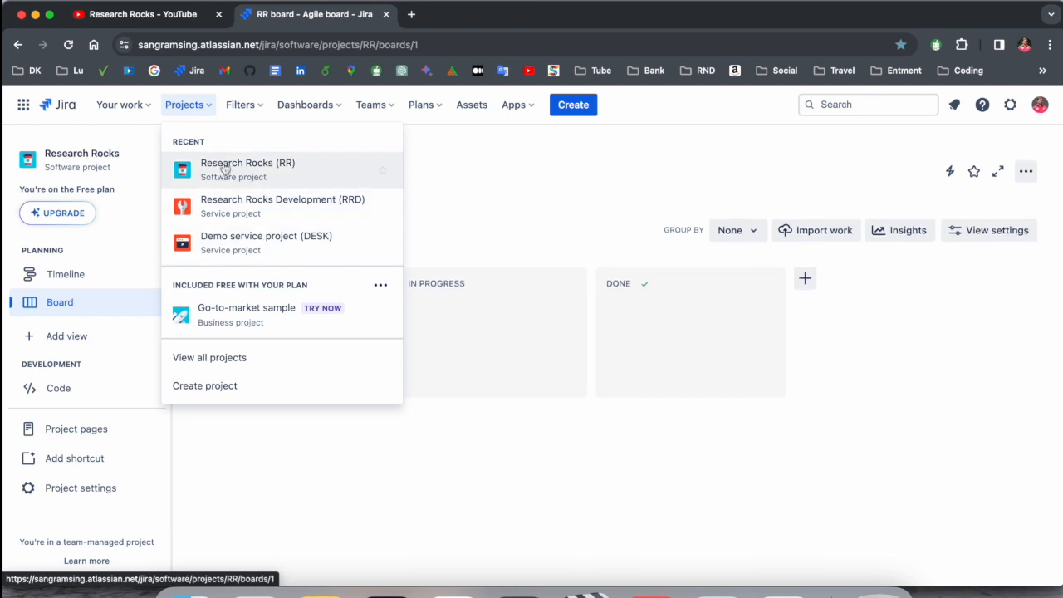
pyautogui.click(247, 170)
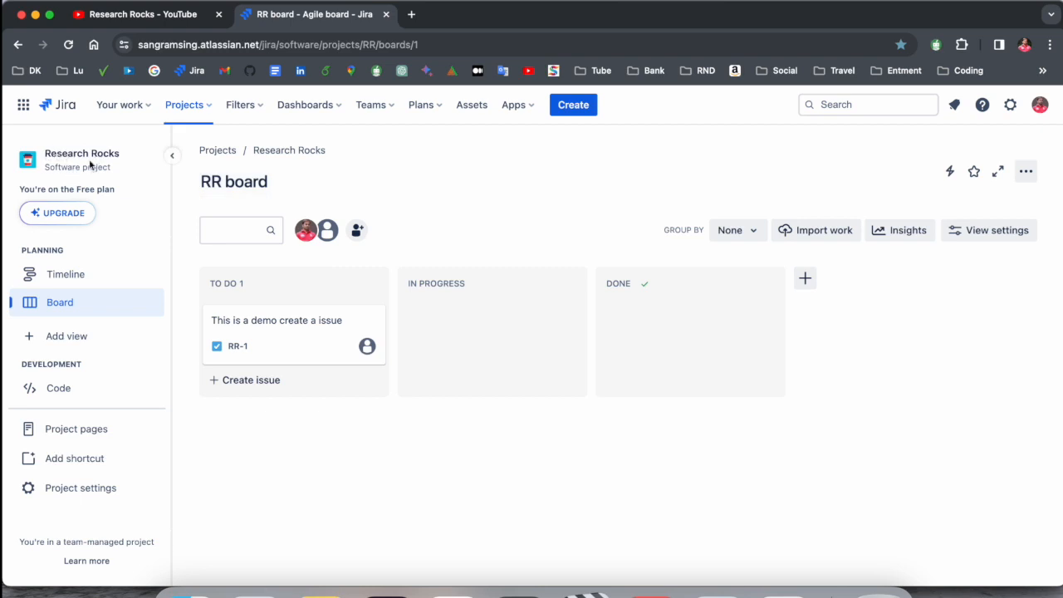
pyautogui.moveTo(92, 170)
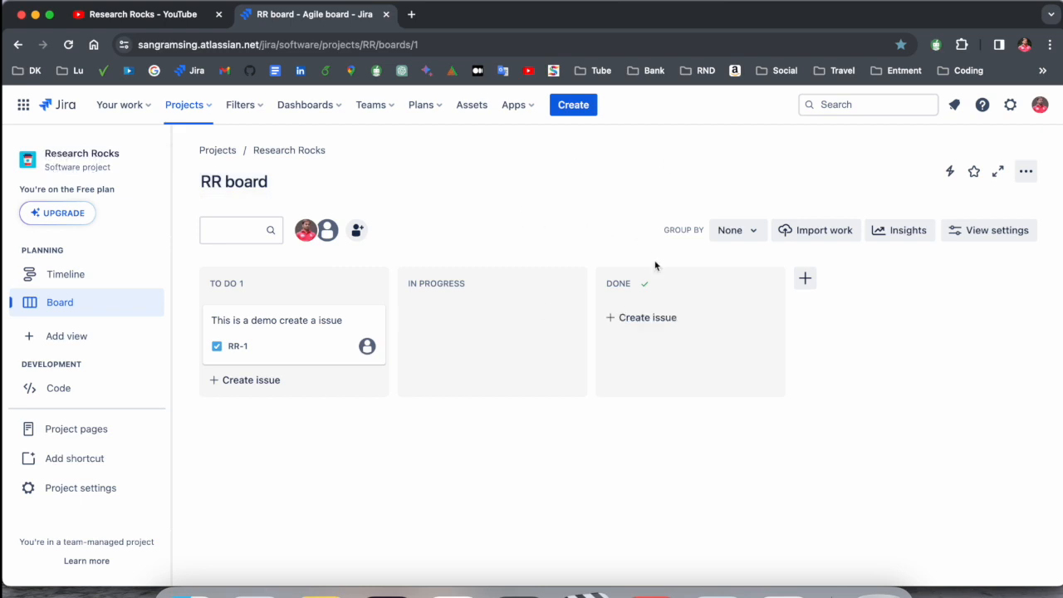
pyautogui.moveTo(253, 346)
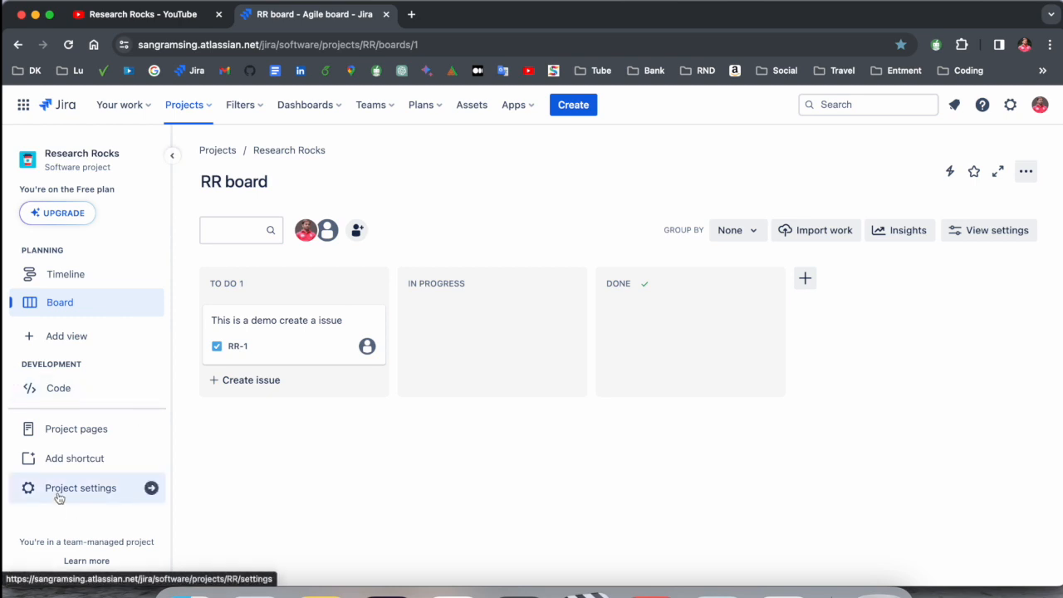
pyautogui.click(79, 488)
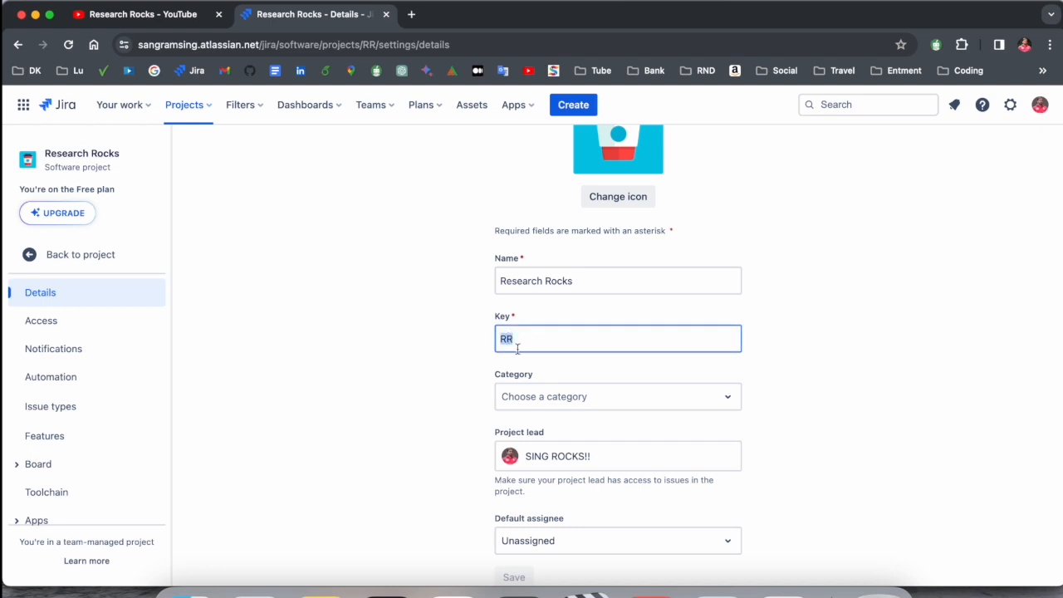
pyautogui.moveTo(485, 362)
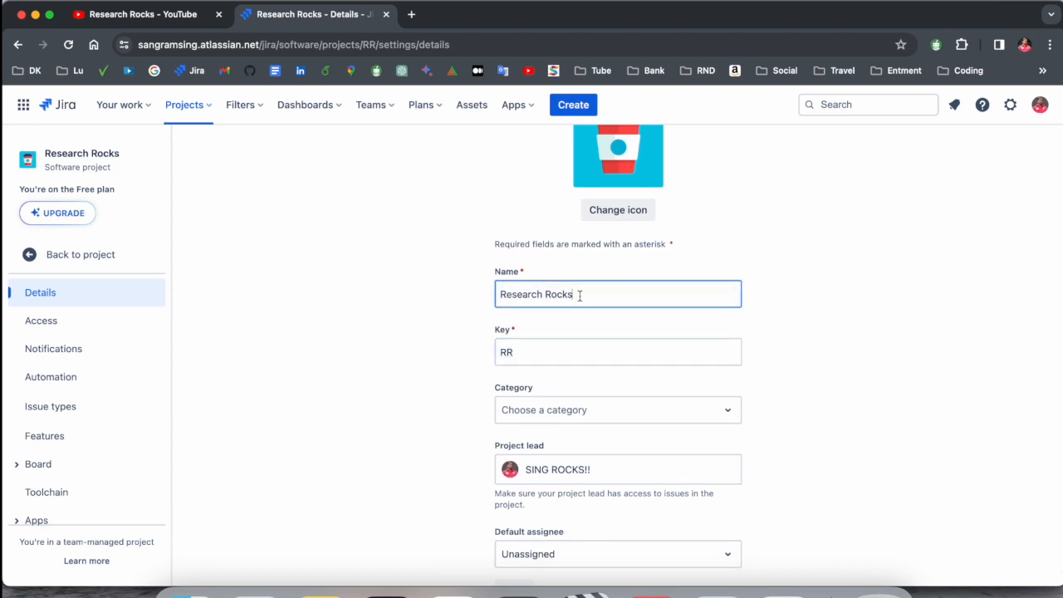
# - Inspect the project name Research Rocks and key RR on Details, then return to the RR board
pyautogui.click(618, 352)
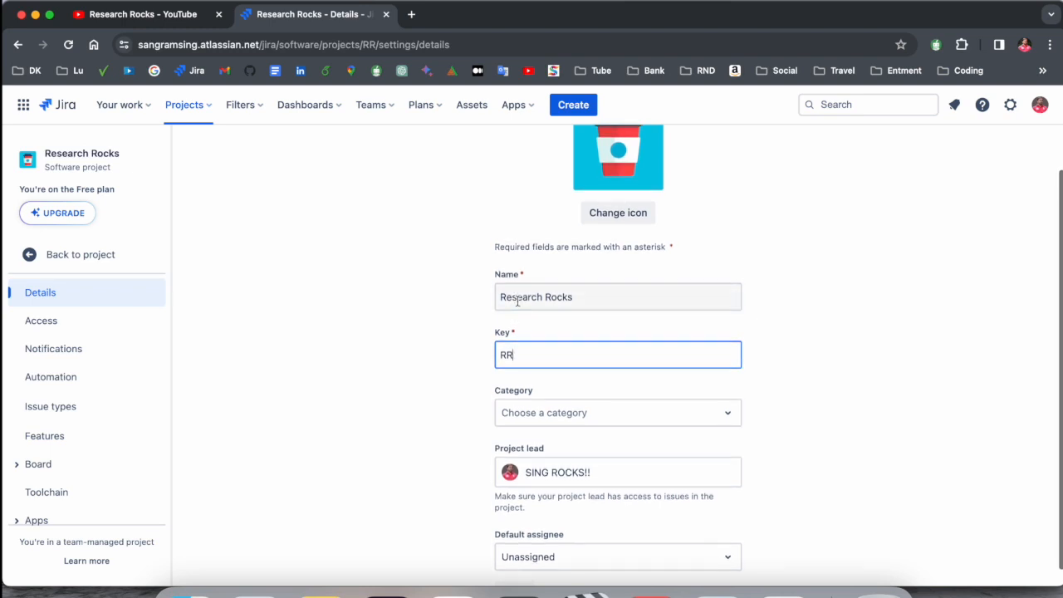
pyautogui.doubleClick(552, 297)
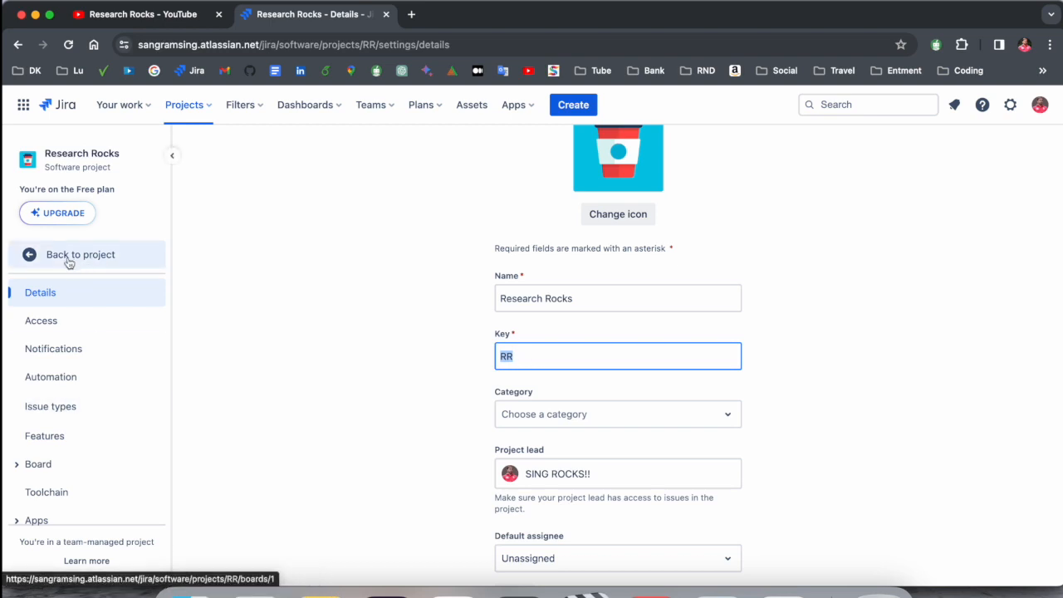
pyautogui.click(80, 254)
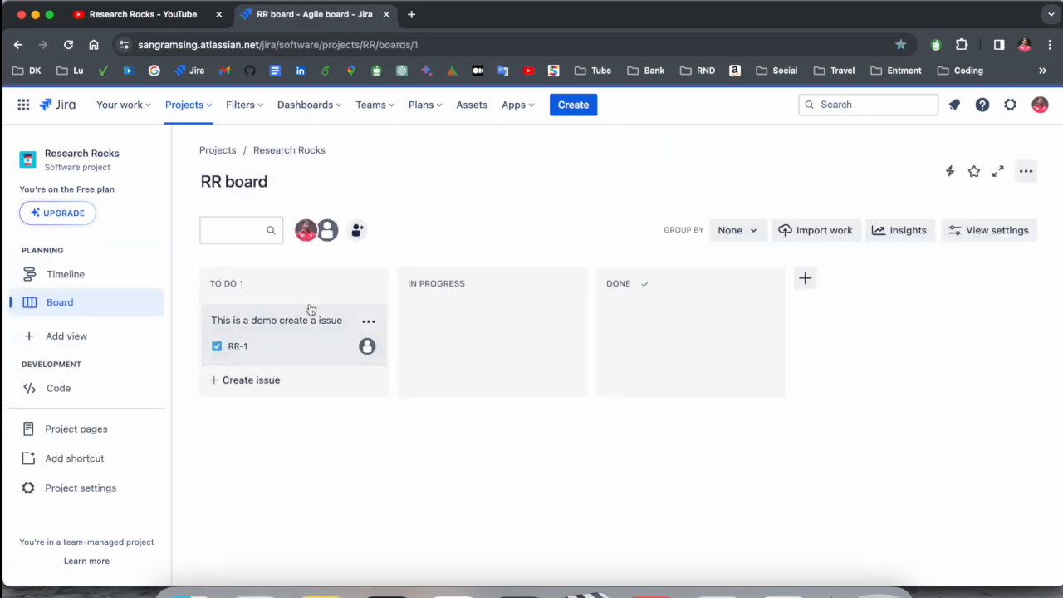